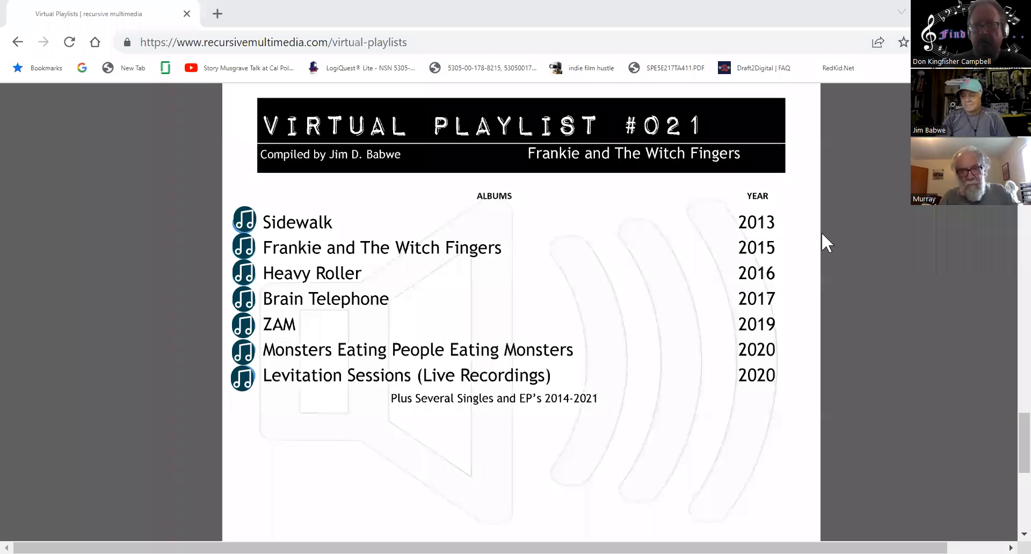
{"action": "mouse_move", "coordinate": [734, 286]}
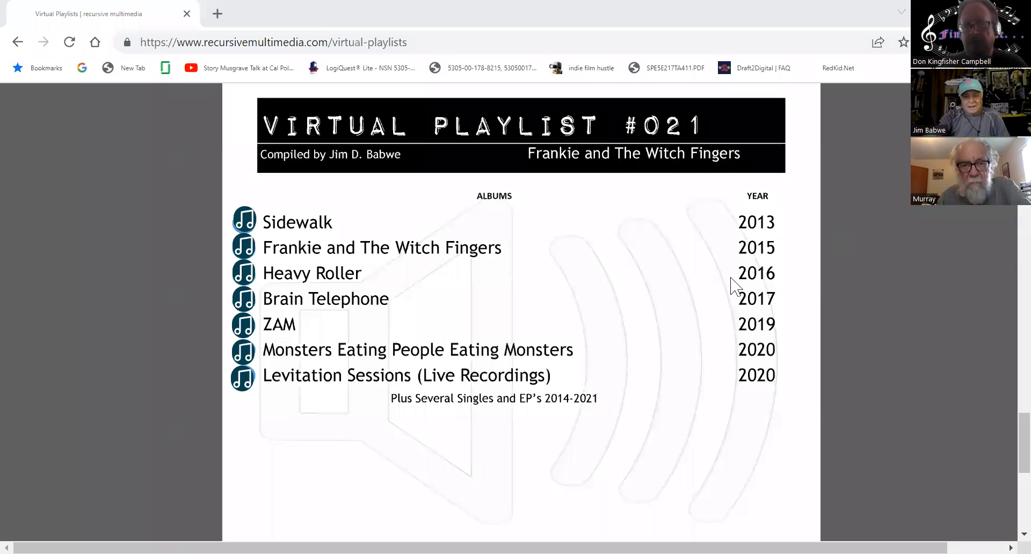
{"action": "mouse_move", "coordinate": [888, 439]}
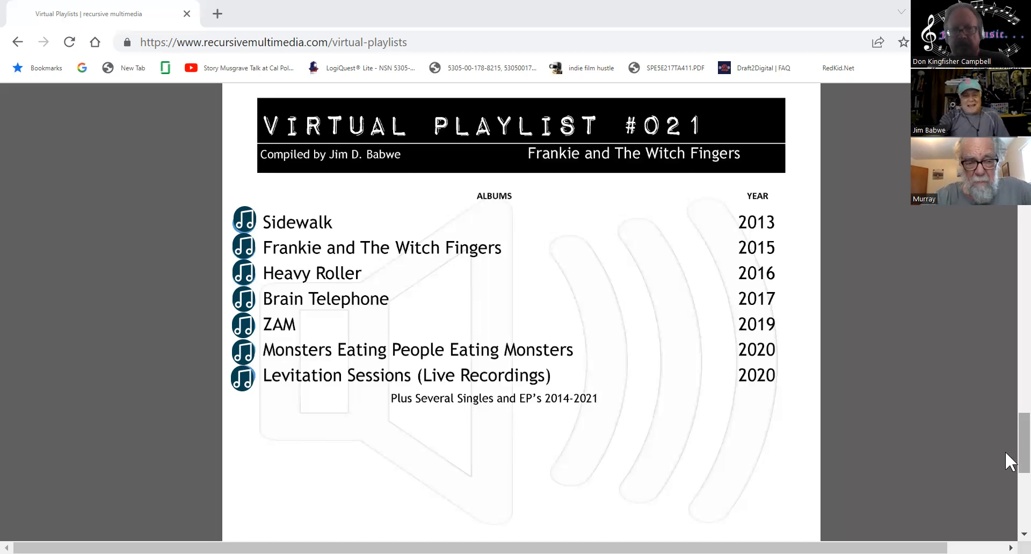
{"action": "scroll", "scroll_direction": "down", "scroll_amount": 3}
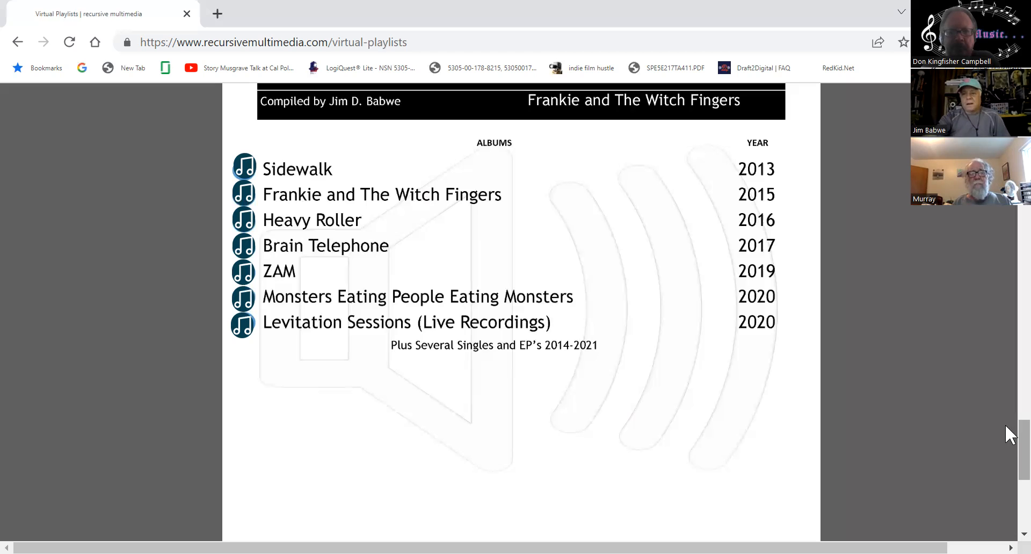
{"action": "scroll", "scroll_direction": "down", "scroll_amount": 3}
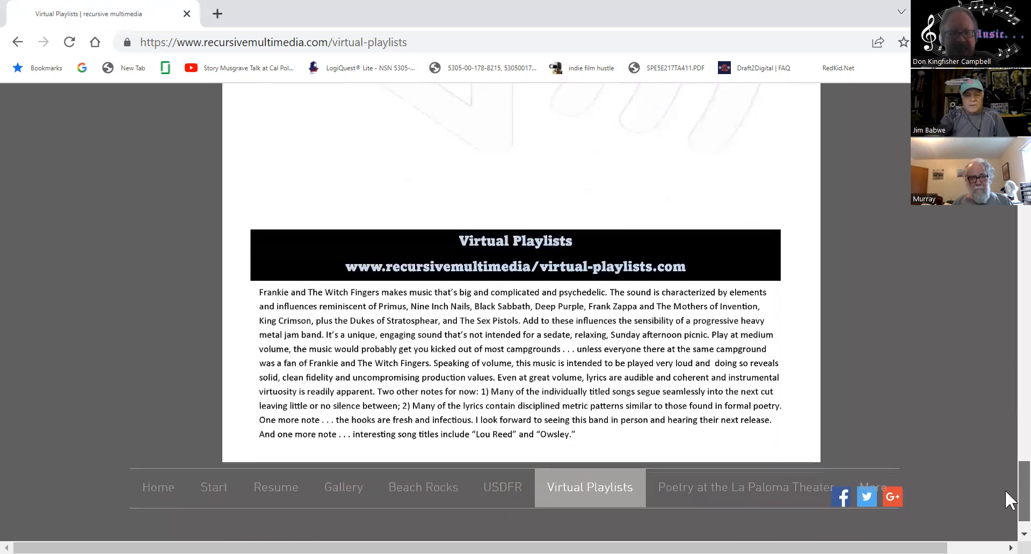
{"action": "scroll", "scroll_direction": "down", "scroll_amount": 3}
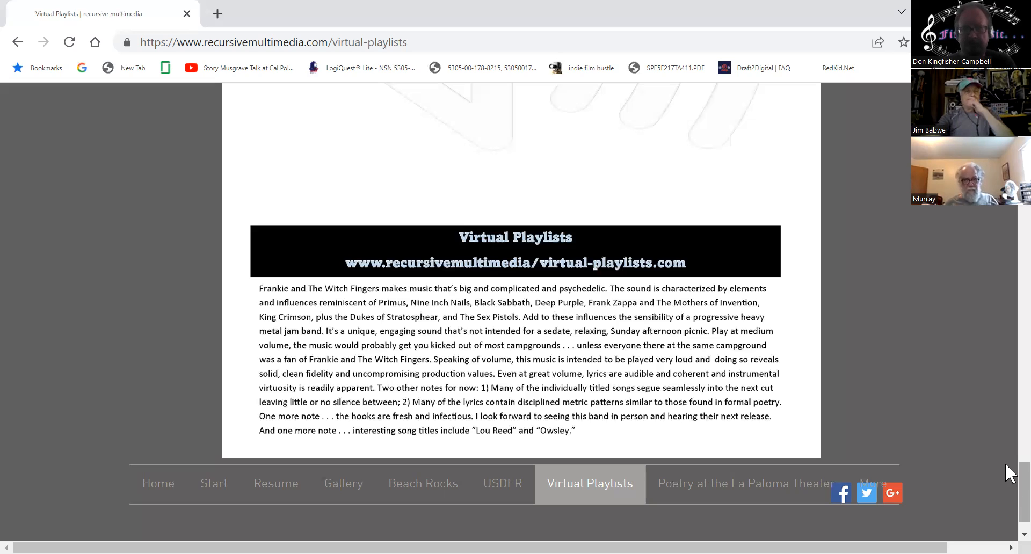
{"action": "mouse_move", "coordinate": [973, 500]}
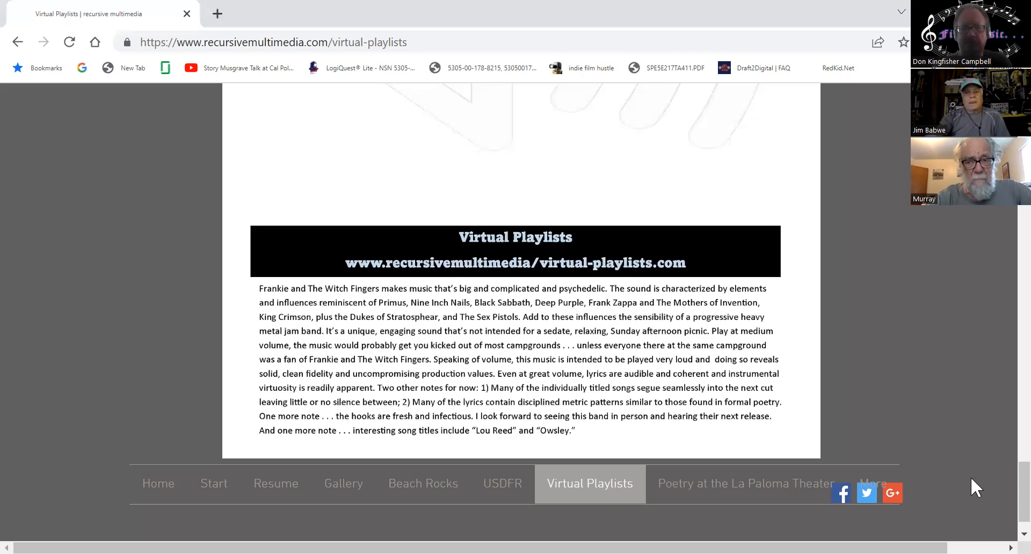
{"action": "mouse_move", "coordinate": [781, 203]}
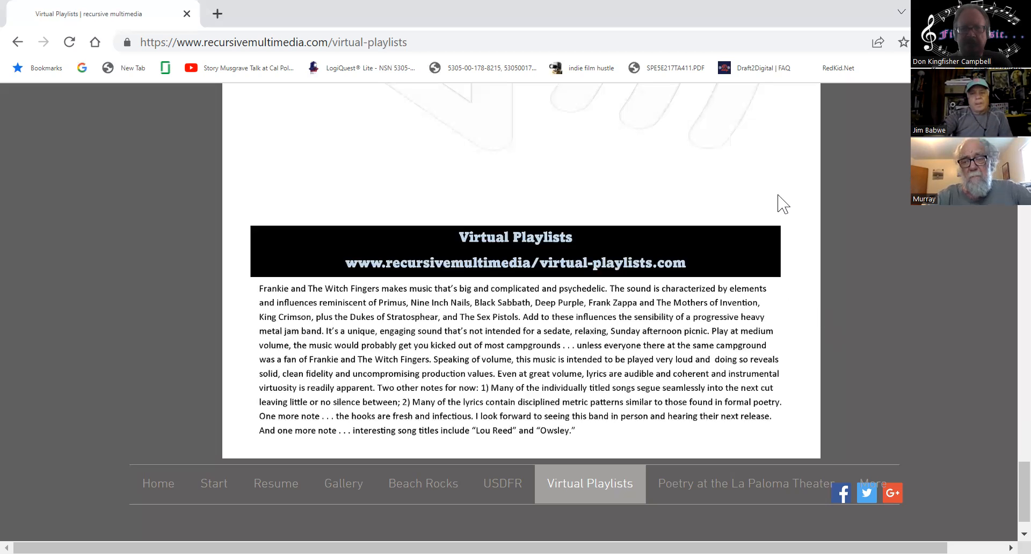